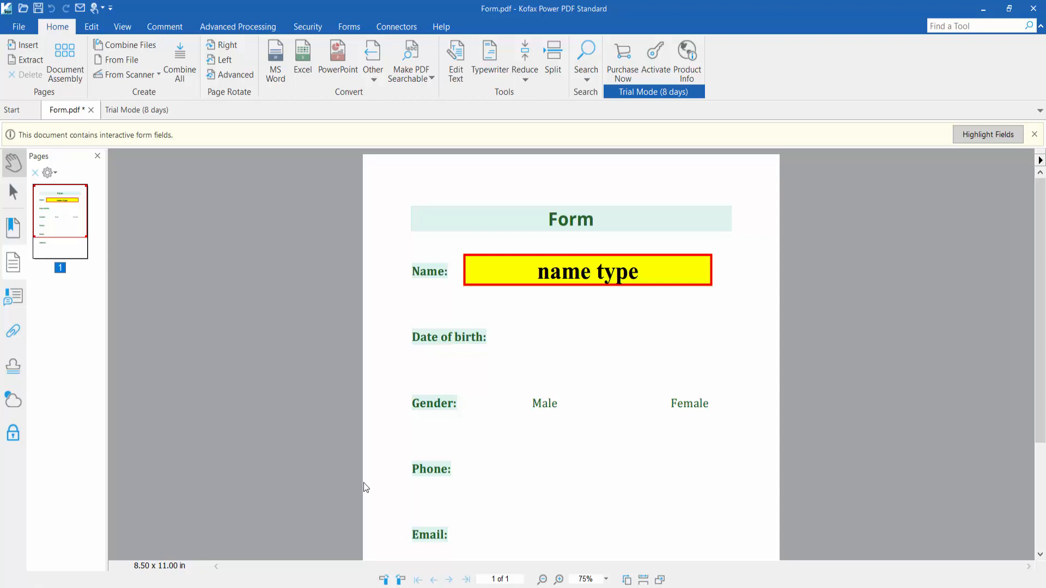
mouse_move(527, 28)
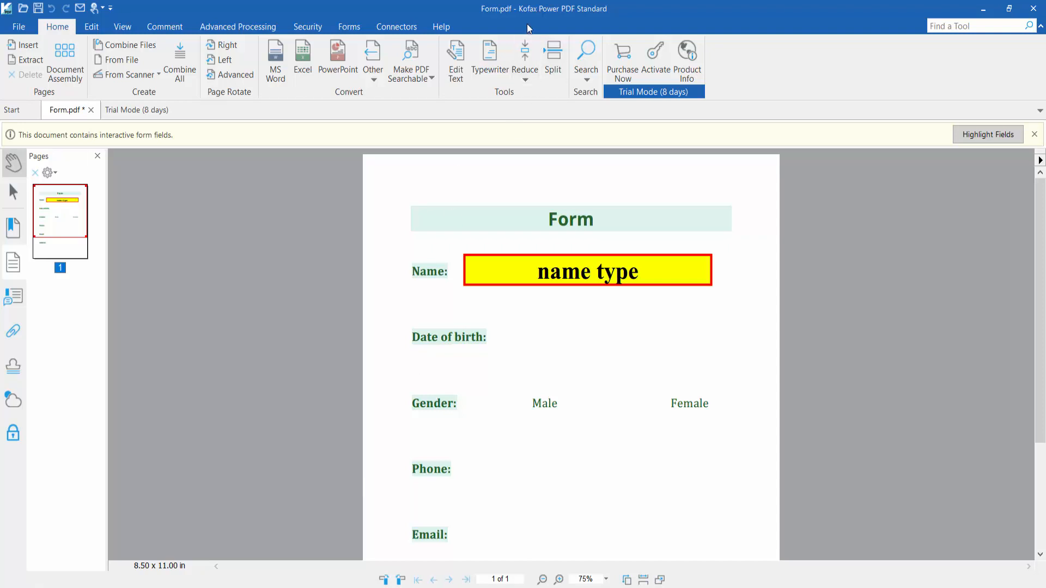
mouse_move(394, 199)
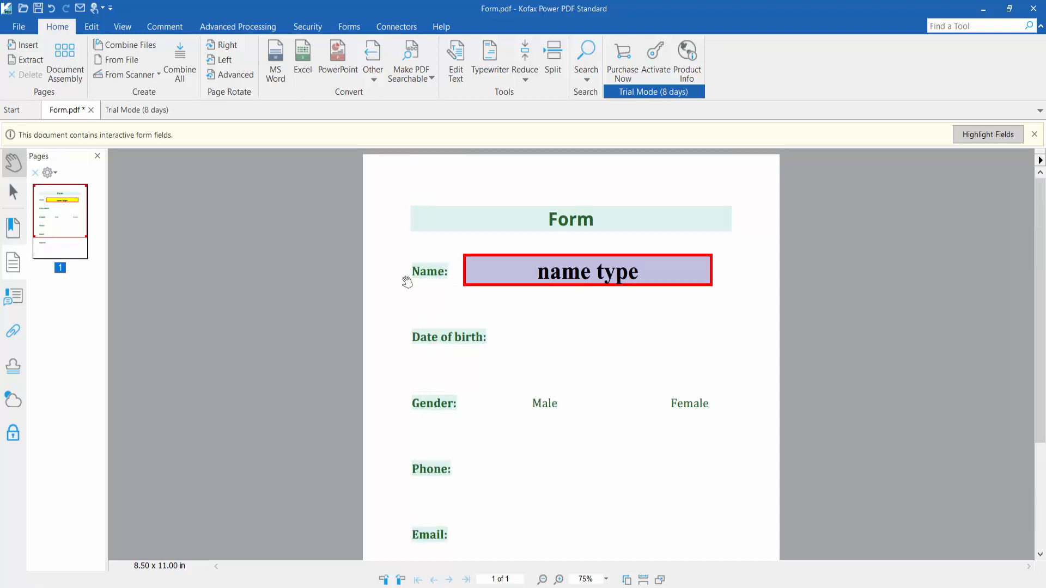
Step: Switch to Forms editing and bring up the Name text field's context menu
left_click(349, 26)
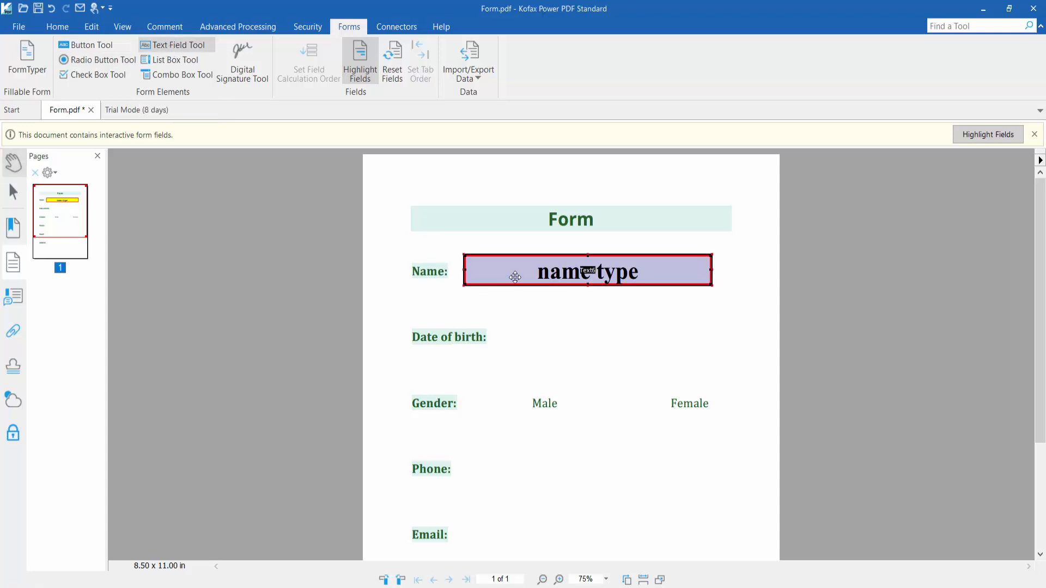
right_click(525, 277)
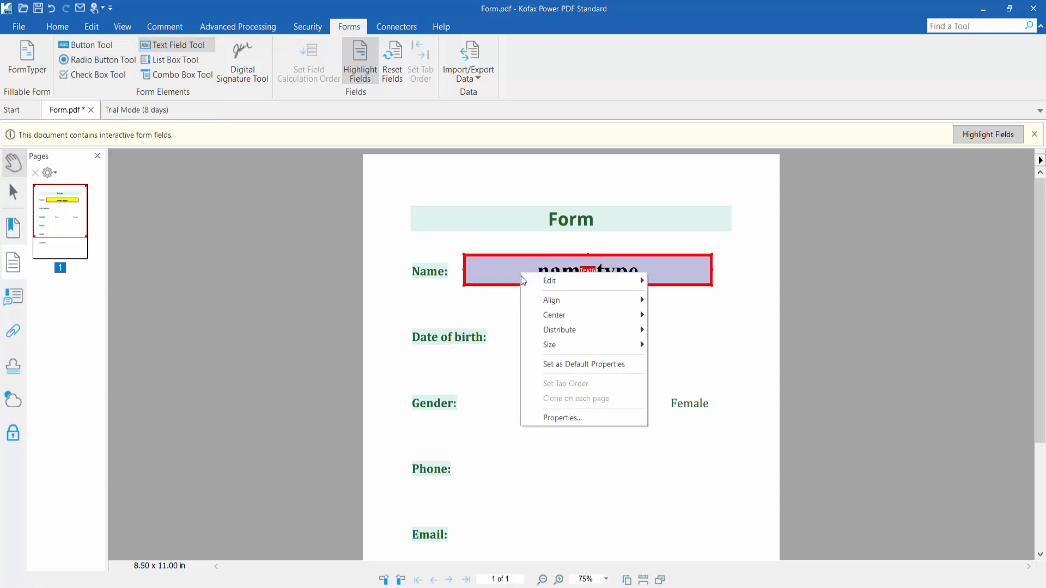
Step: In the Name field's Properties set Line Thickness to Thick and a magenta Text Color
left_click(562, 417)
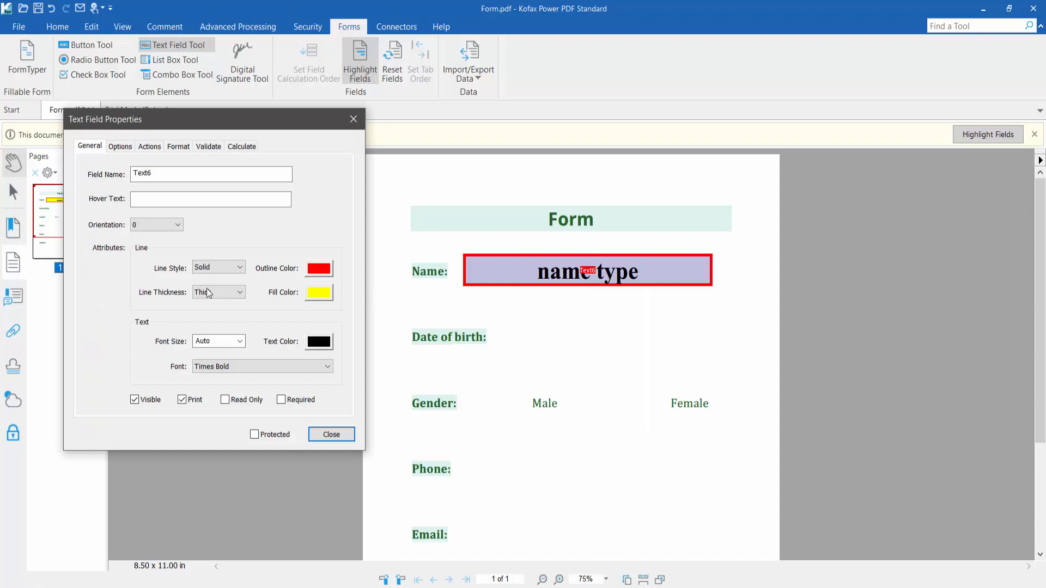
left_click(218, 292)
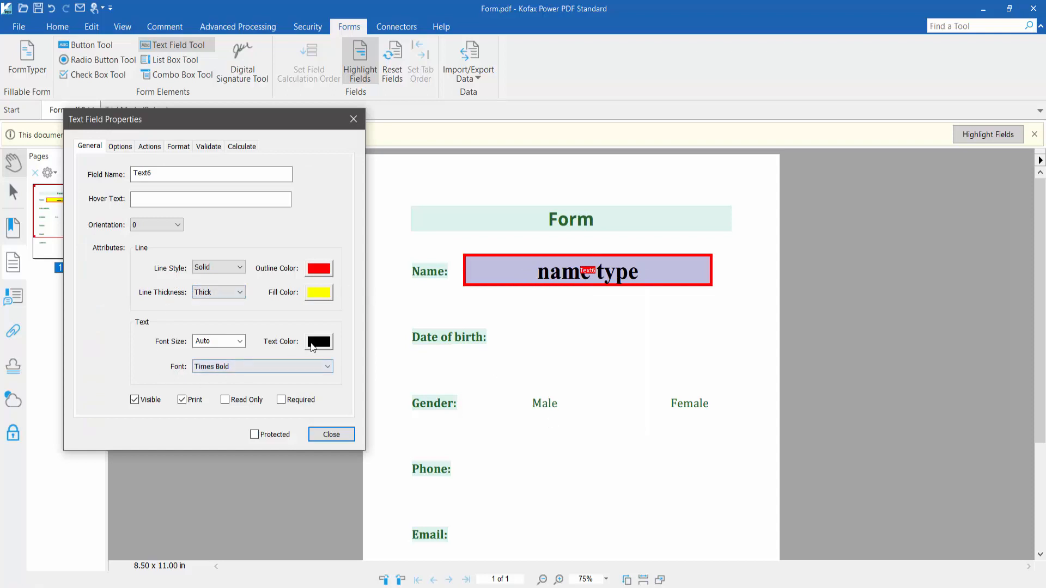
left_click(319, 341)
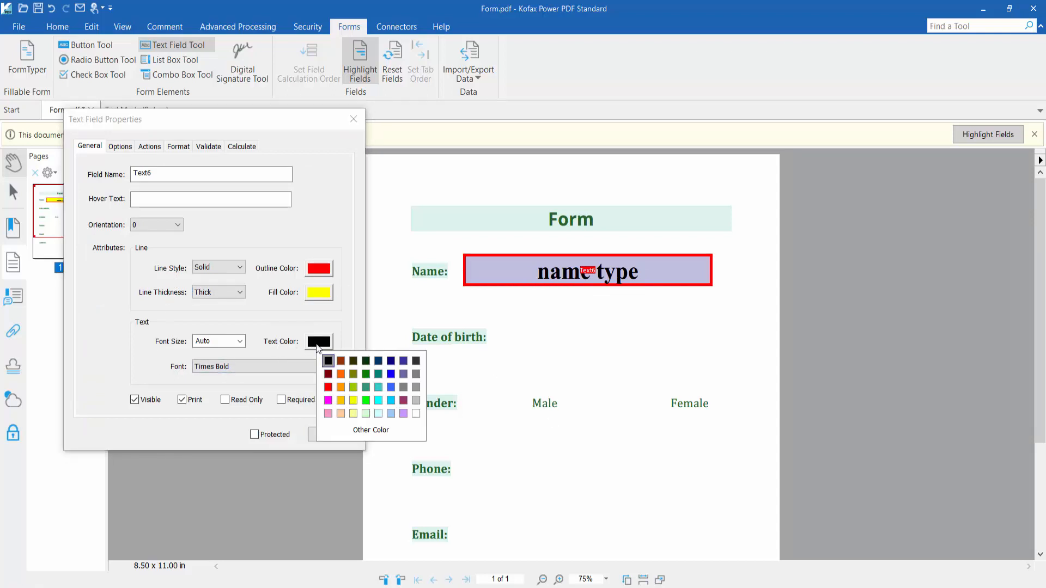
left_click(328, 360)
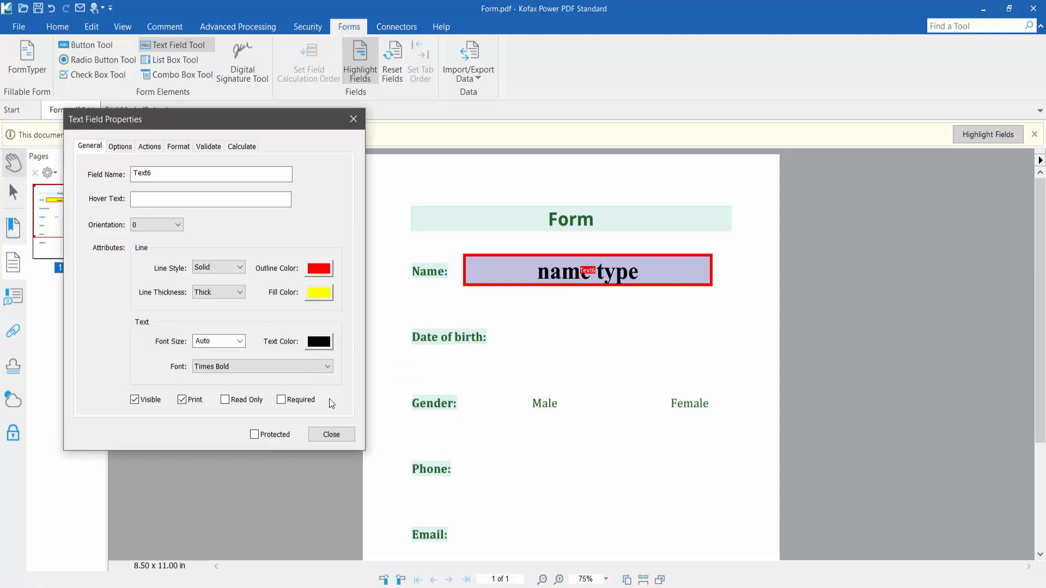
Step: Give the Name field a green Outline Color and a dark purple Fill Color
left_click(318, 341)
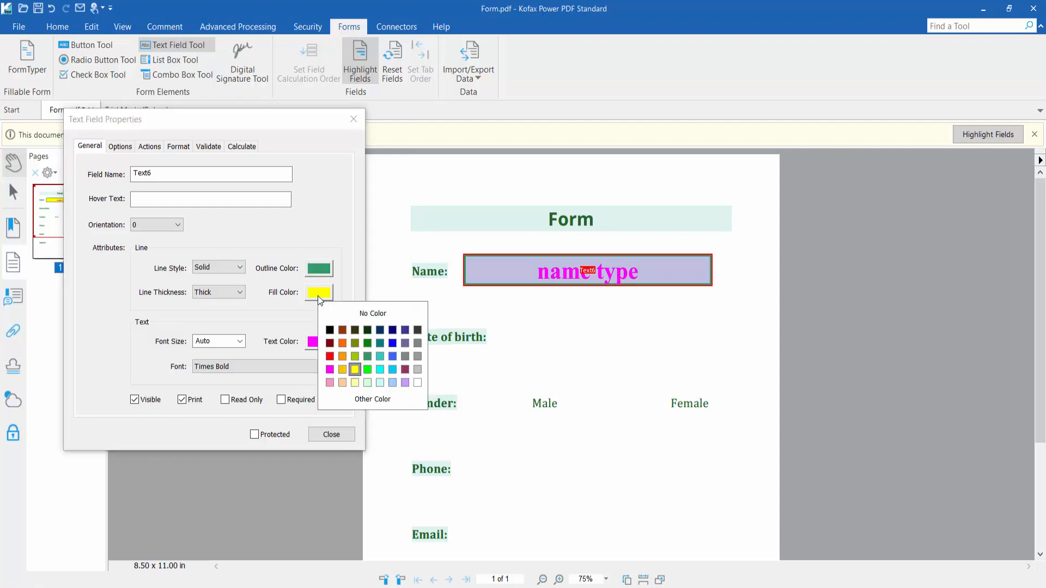
left_click(354, 370)
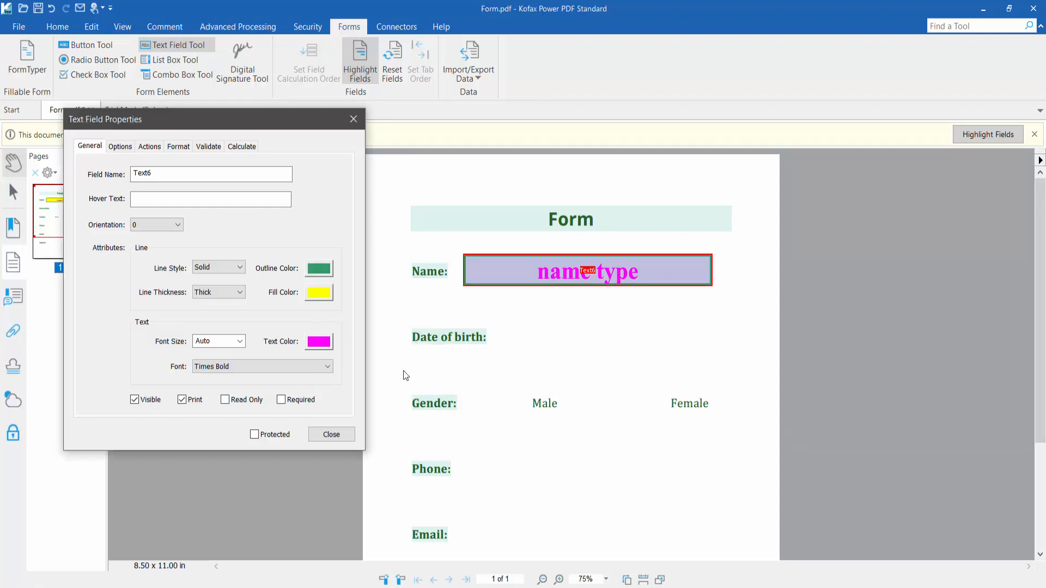
left_click(318, 292)
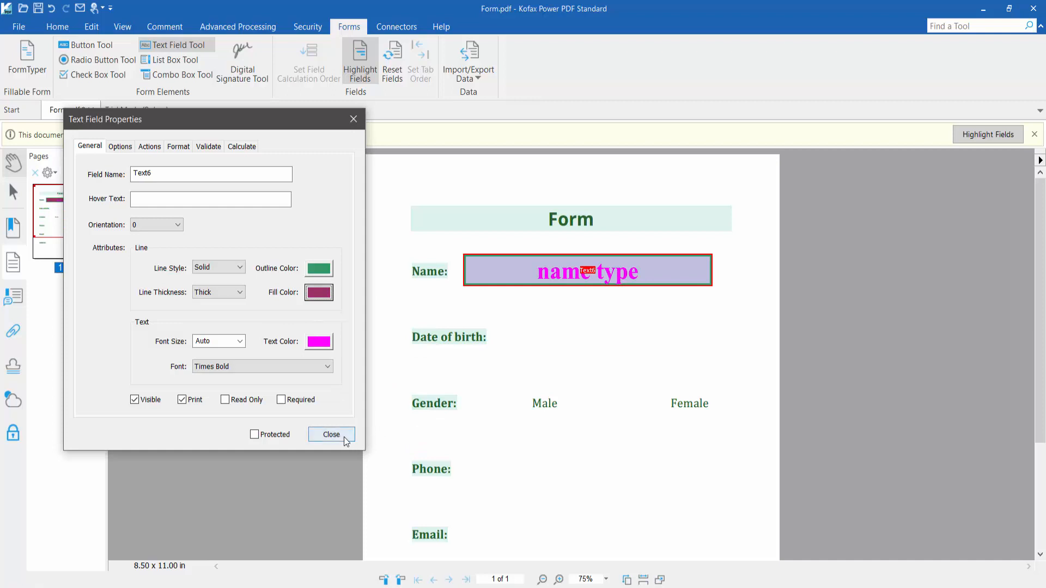
Step: Close Text Field Properties, leaving the Name field with green border and magenta text
left_click(331, 434)
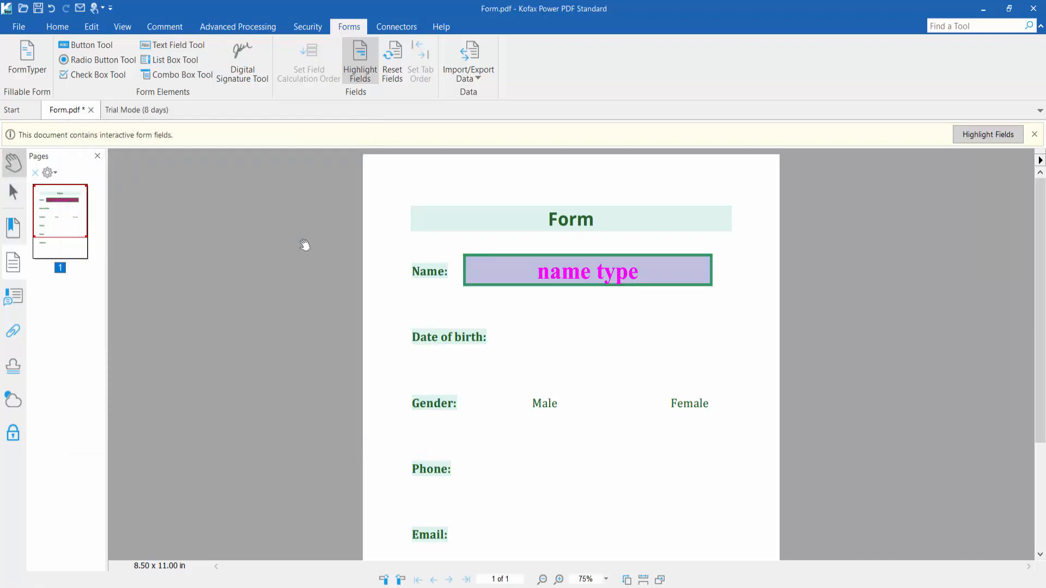
triple_click(587, 271)
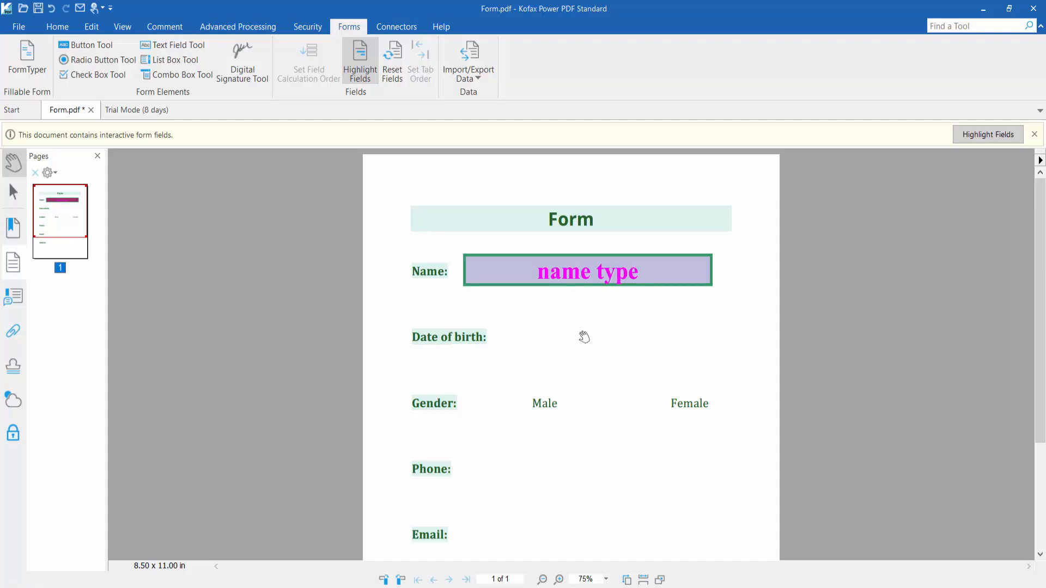
mouse_move(177, 45)
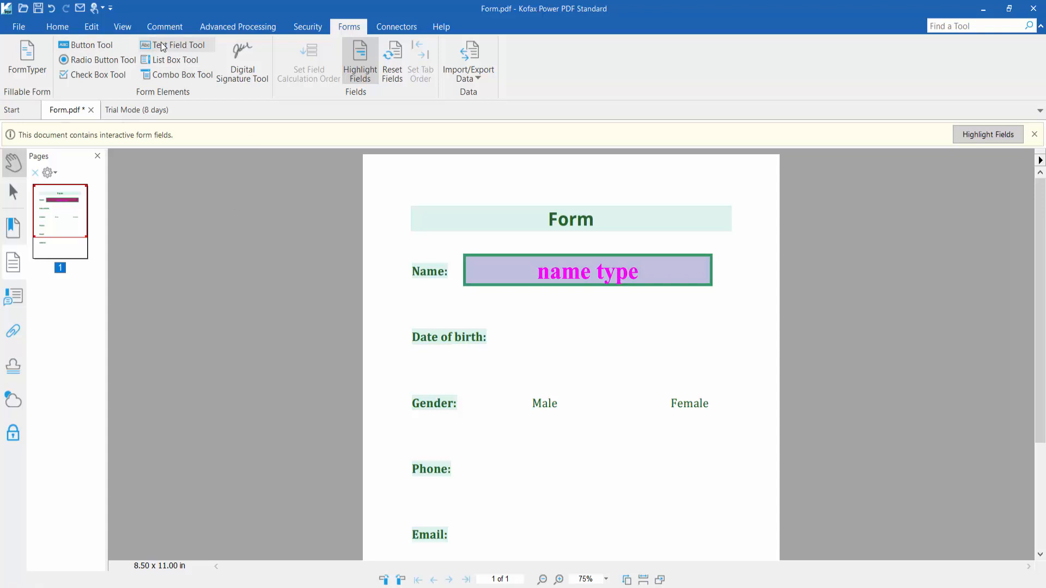
Step: Reopen the Name field's Properties and set its Text Color to bright green via Other Color
right_click(587, 270)
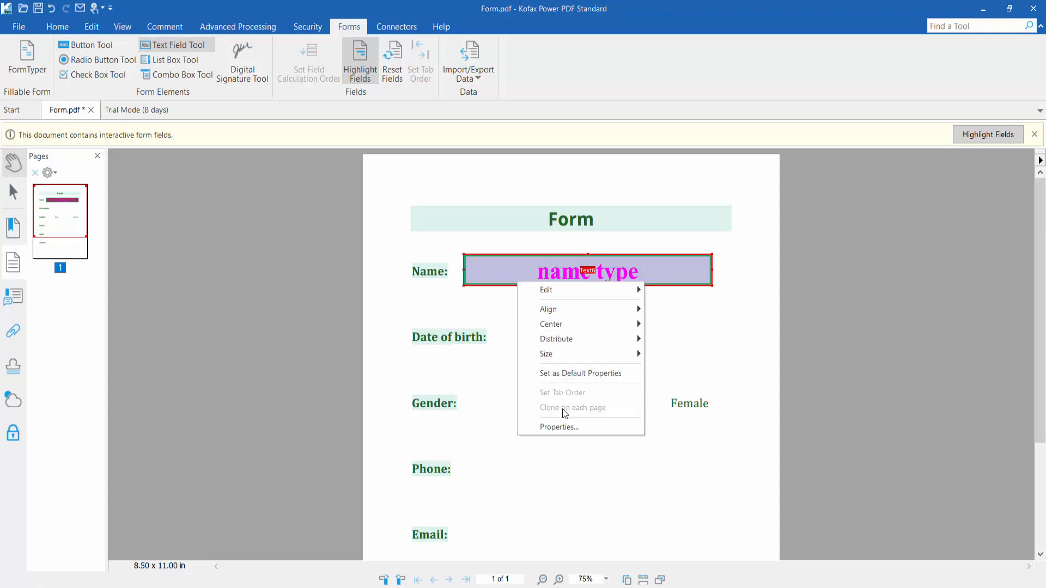
left_click(559, 427)
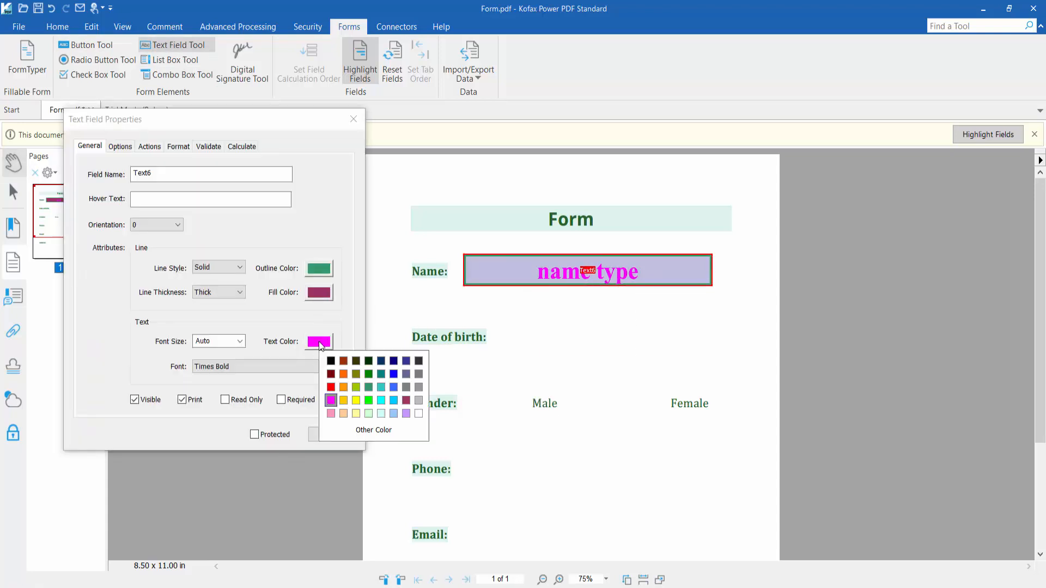
mouse_move(373, 429)
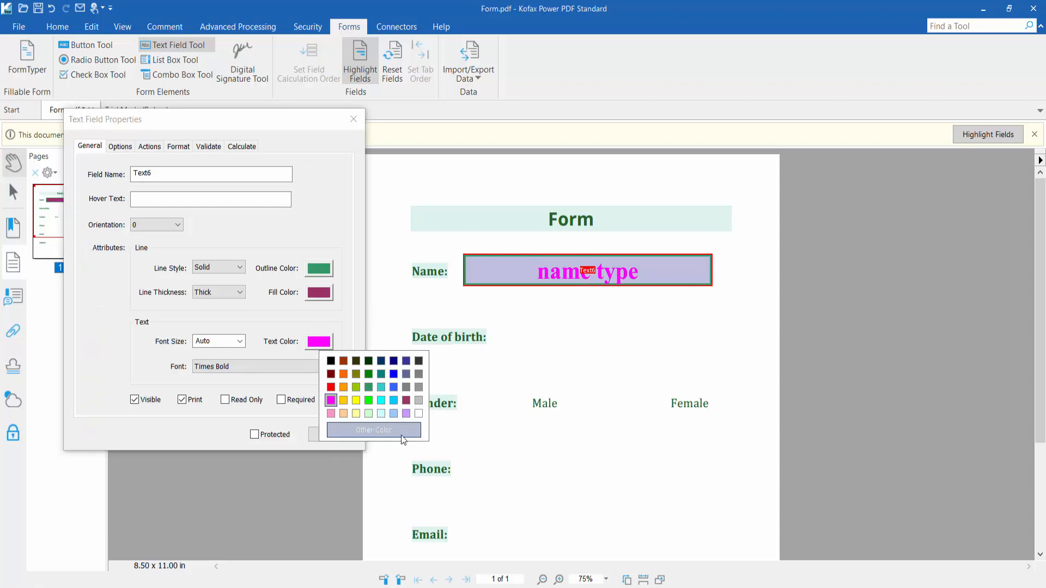
left_click(374, 430)
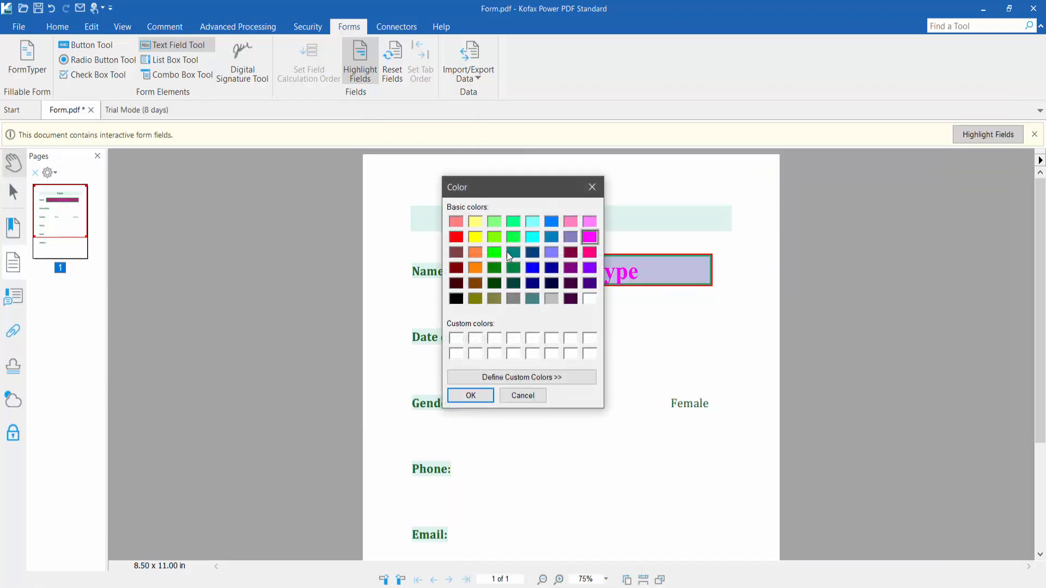
mouse_move(496, 252)
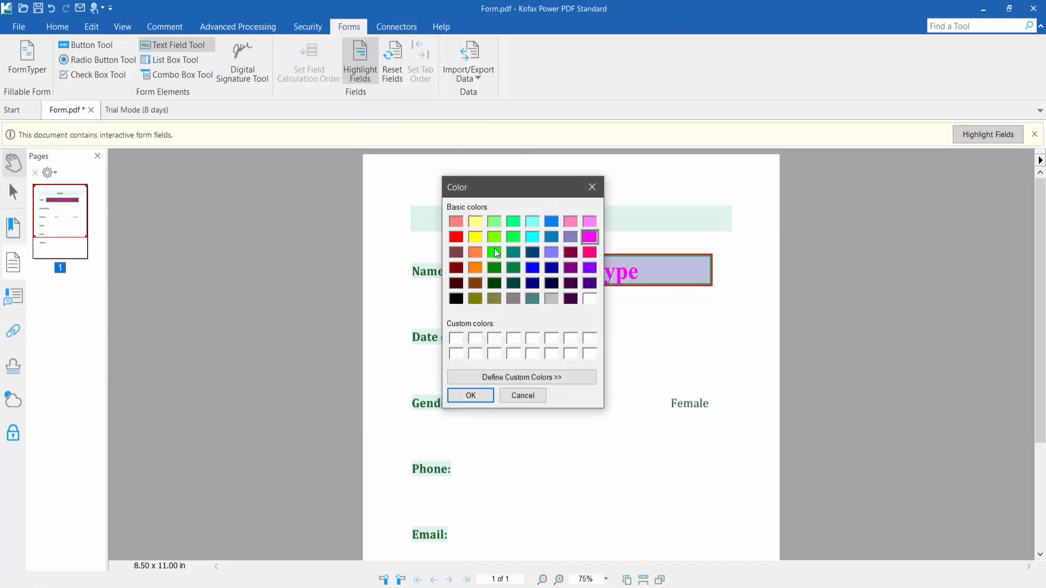
left_click(470, 395)
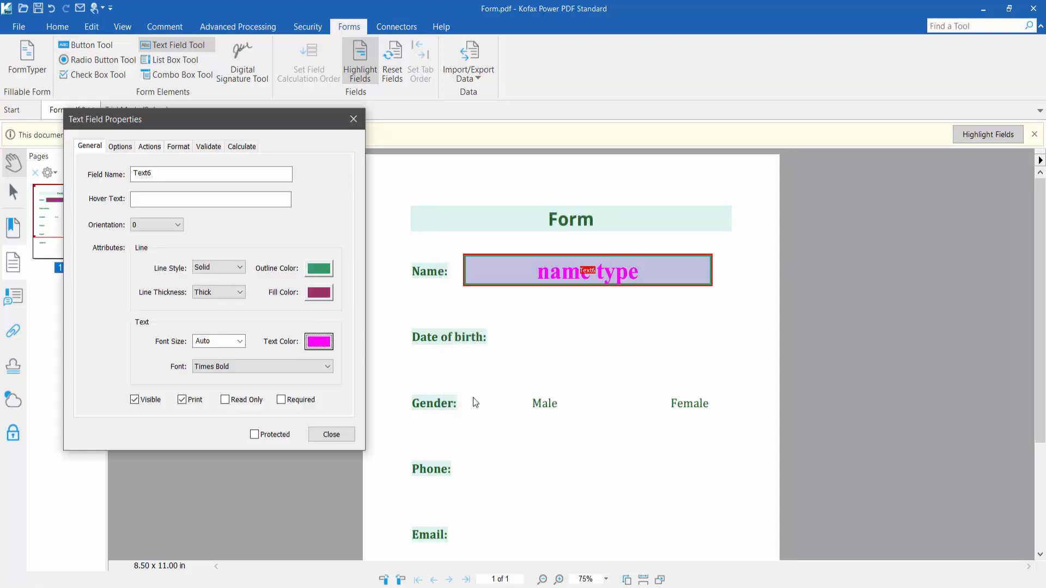
left_click(332, 435)
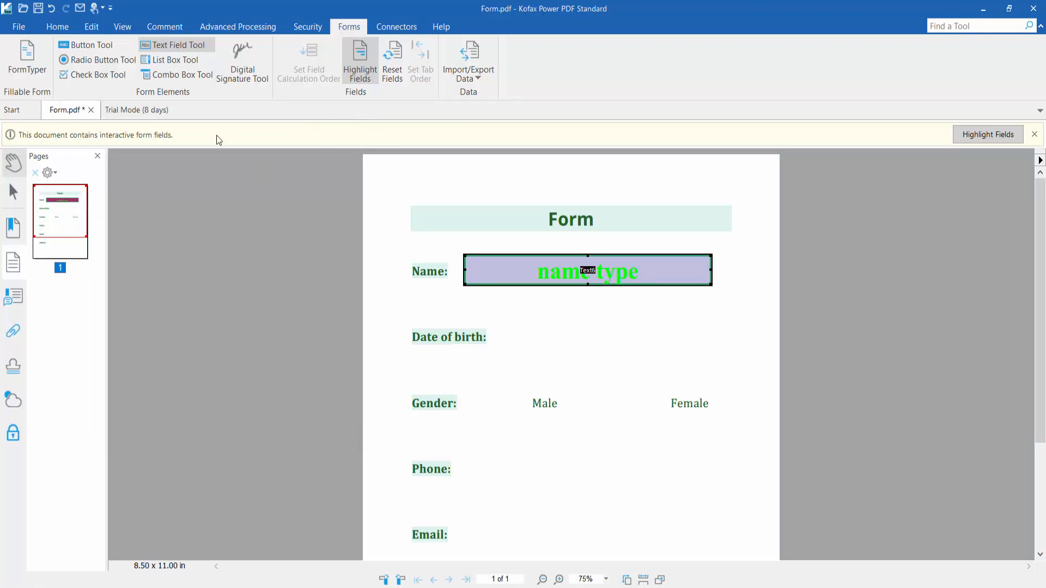
Step: Save the restyled Form.pdf through File > Save
left_click(19, 26)
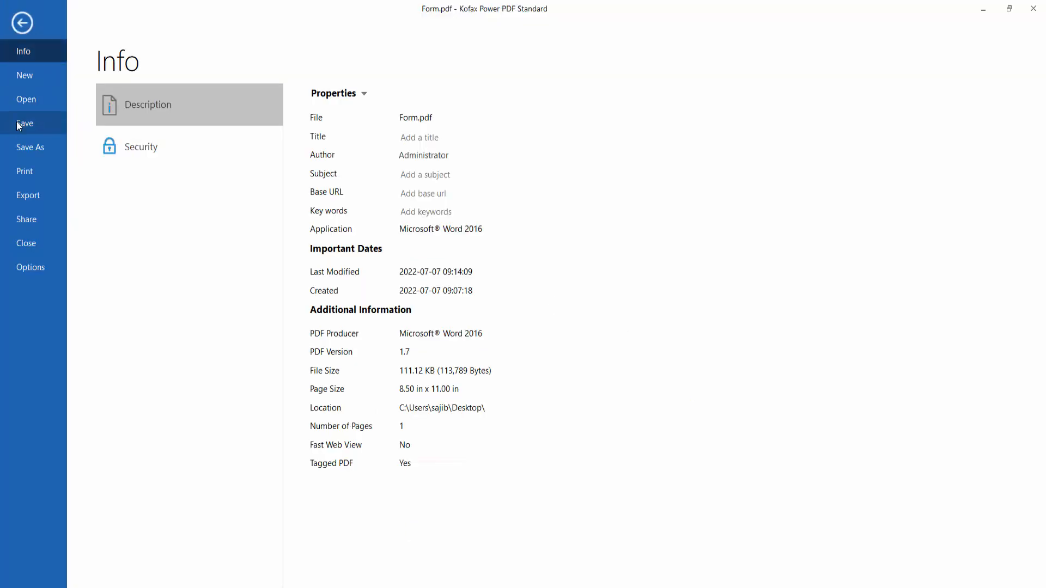
left_click(22, 22)
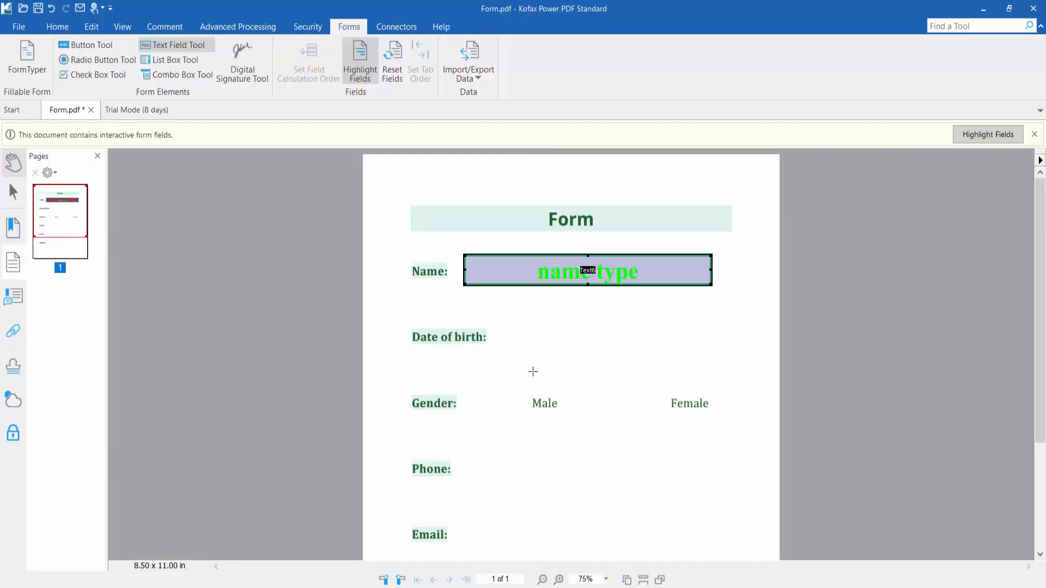
mouse_move(537, 372)
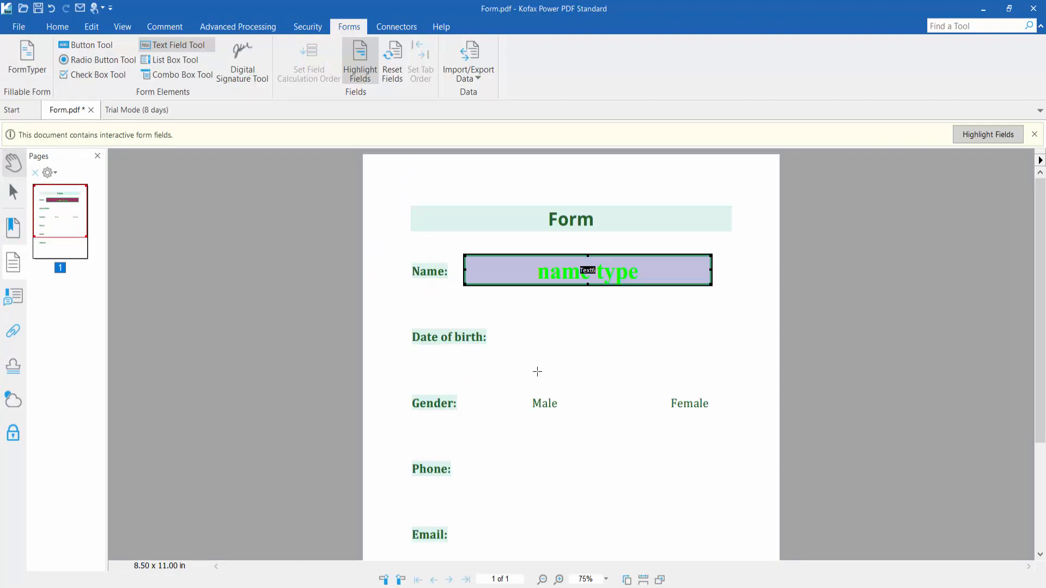